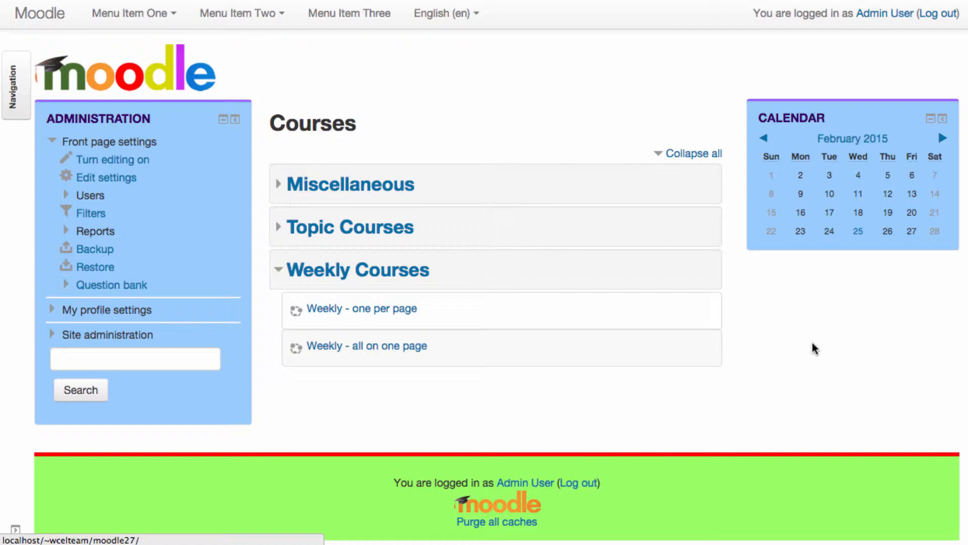
mouse_move(744, 320)
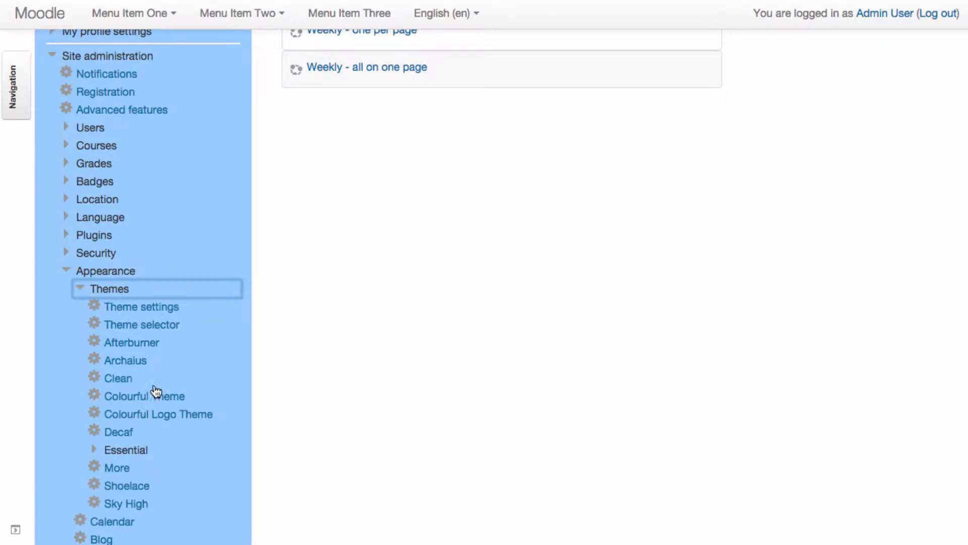
- Save the Colourful Logo Theme's current settings from its admin settings page
left_click(157, 413)
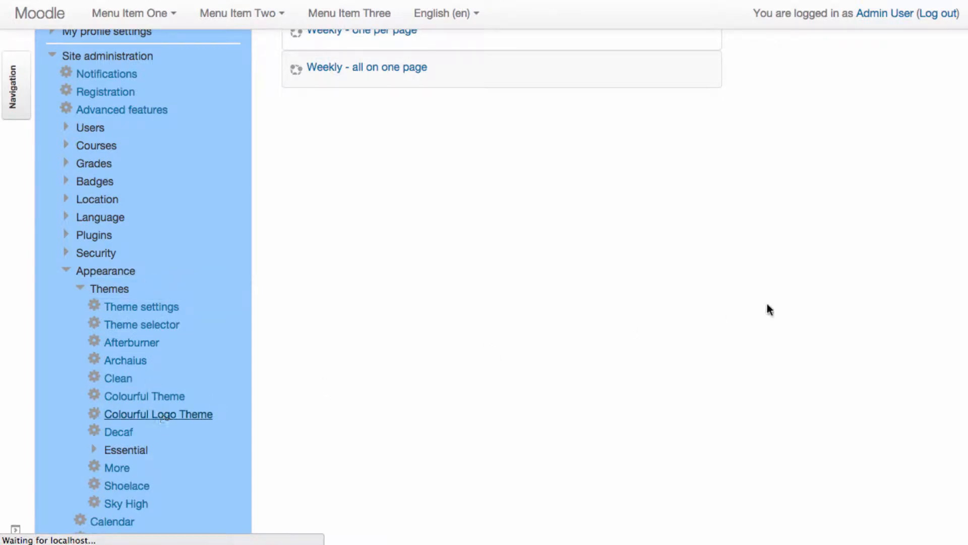
left_click(157, 413)
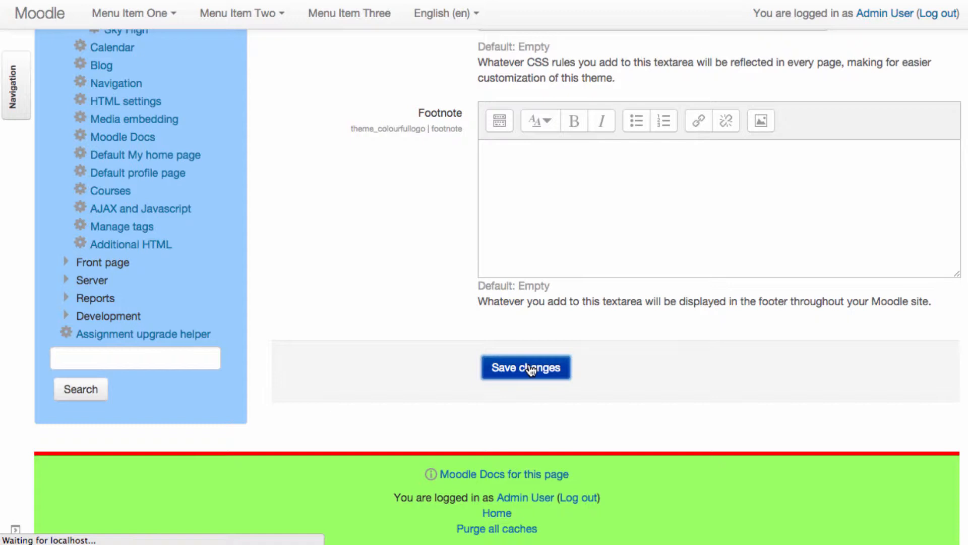
left_click(526, 368)
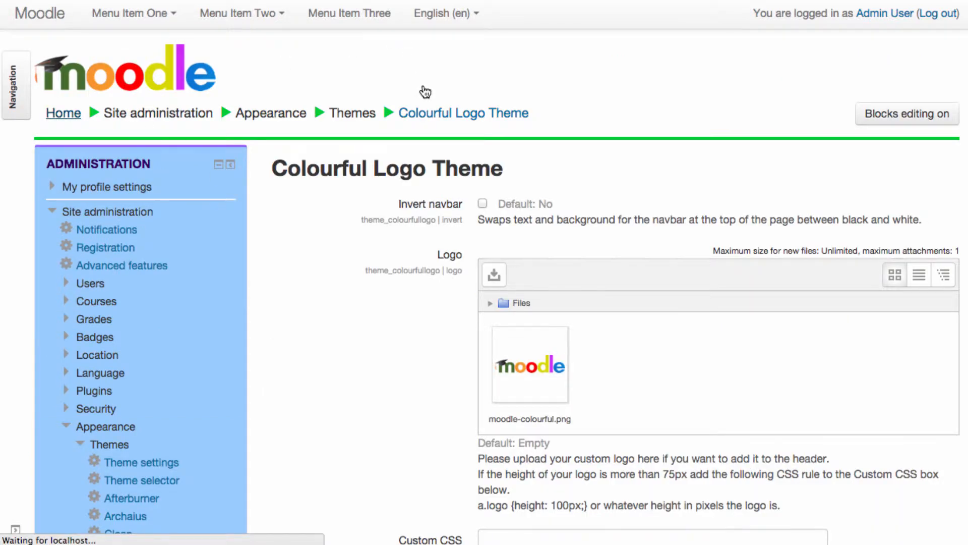
mouse_move(423, 195)
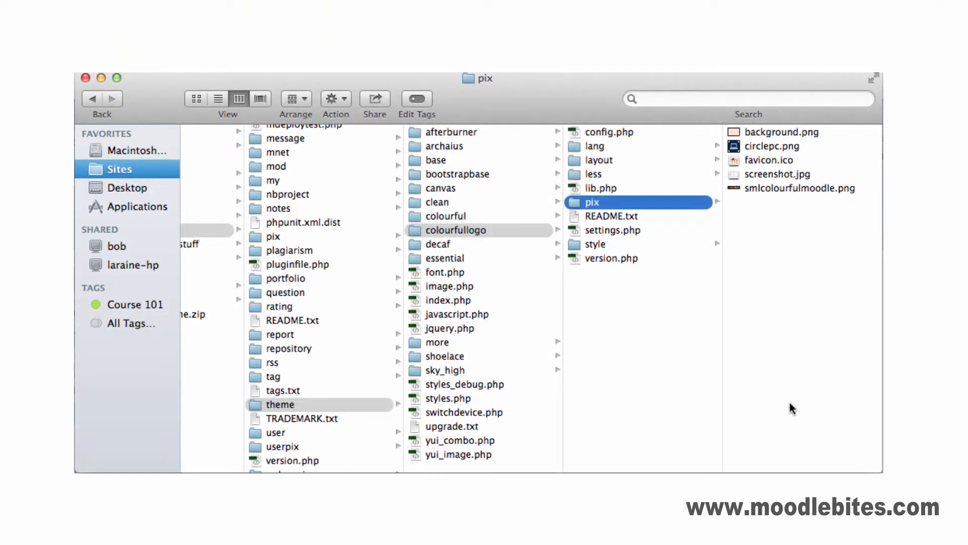
mouse_move(768, 216)
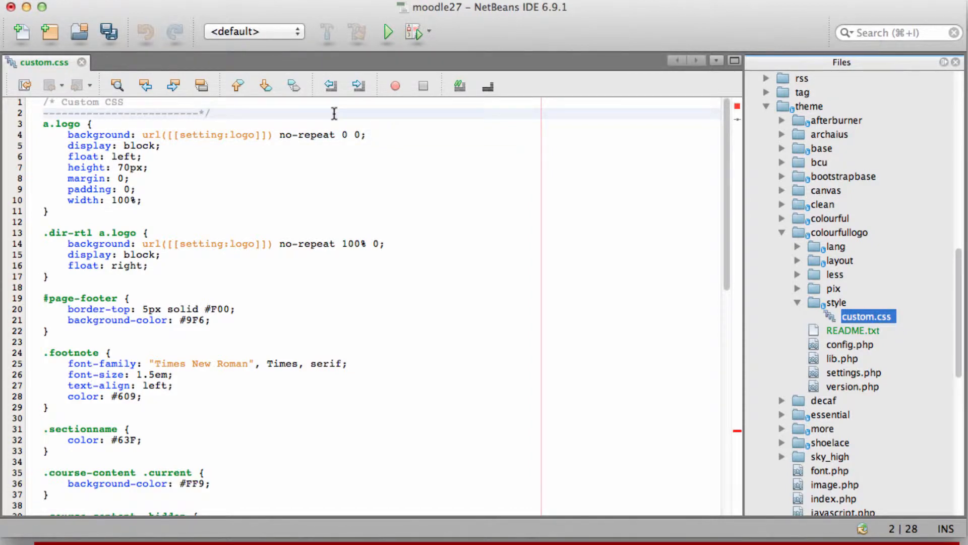
- Add a body rule with background-image: url([[pix:theme|background]]); and save custom.css
type("body {")
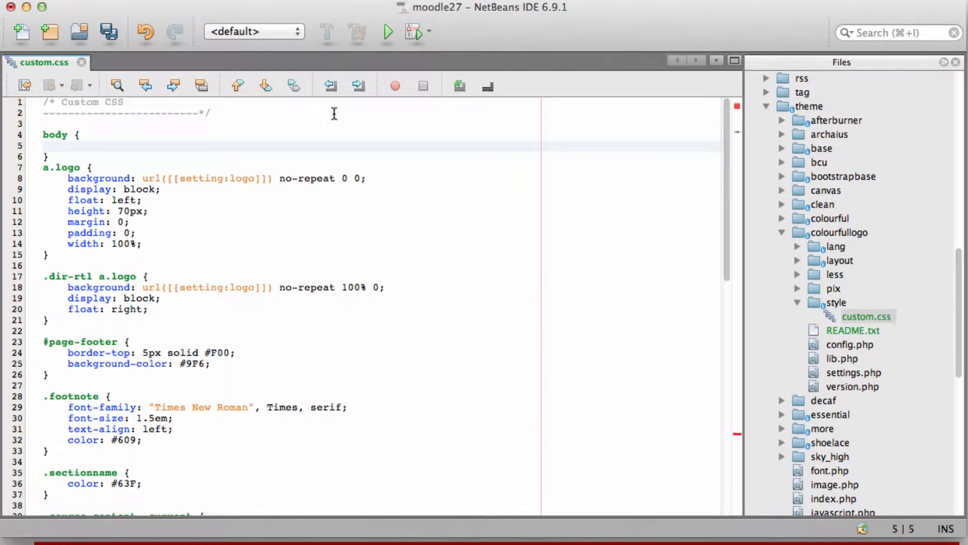
type("background-image: url([[pix:theme|background]]);")
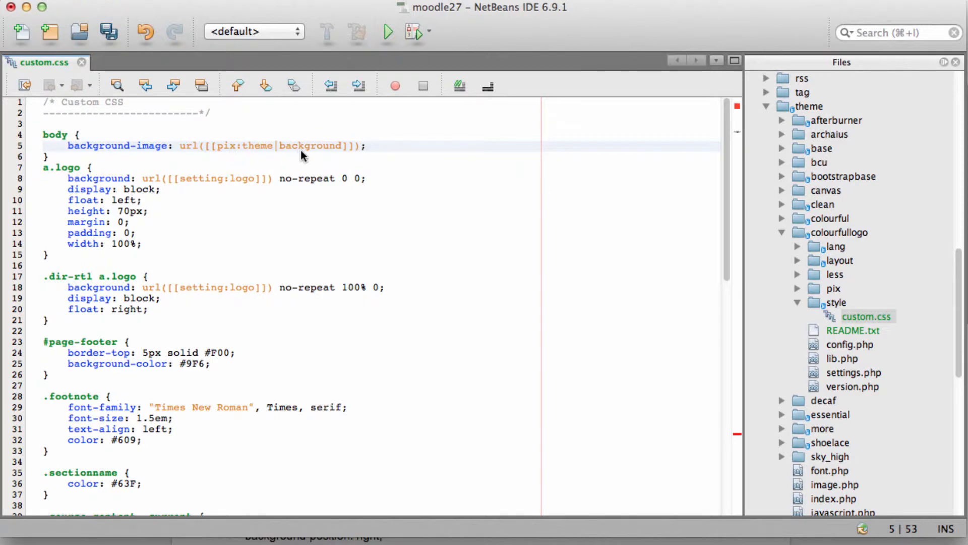
mouse_move(317, 157)
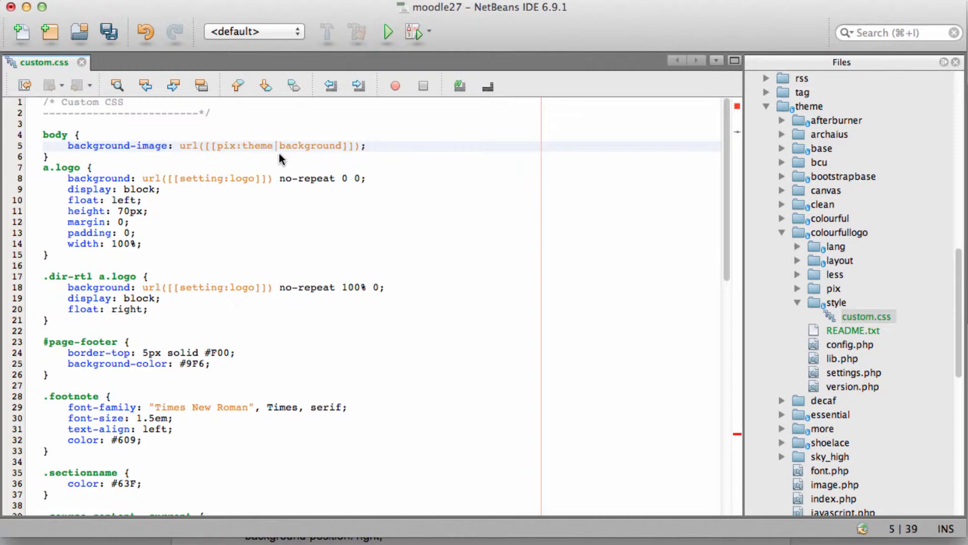
left_click(369, 146)
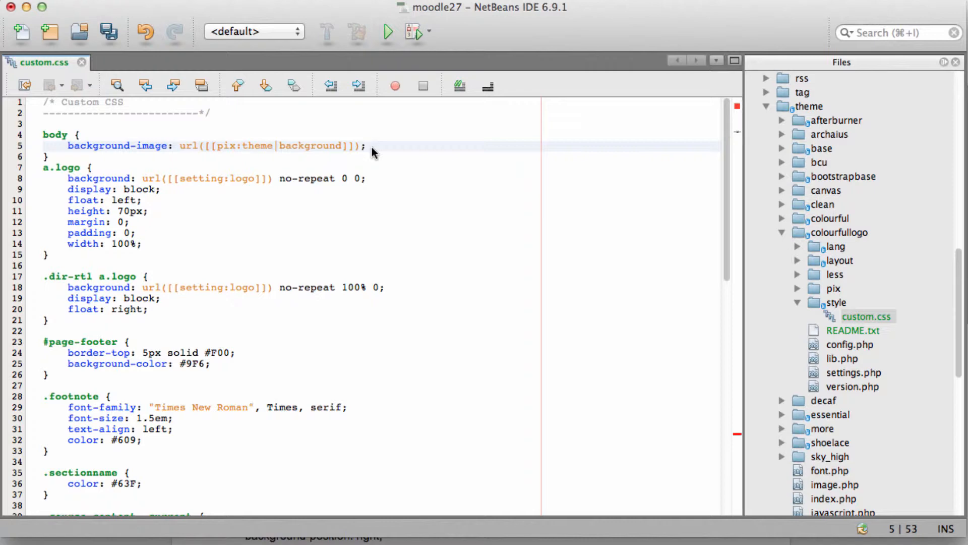
left_click(367, 146)
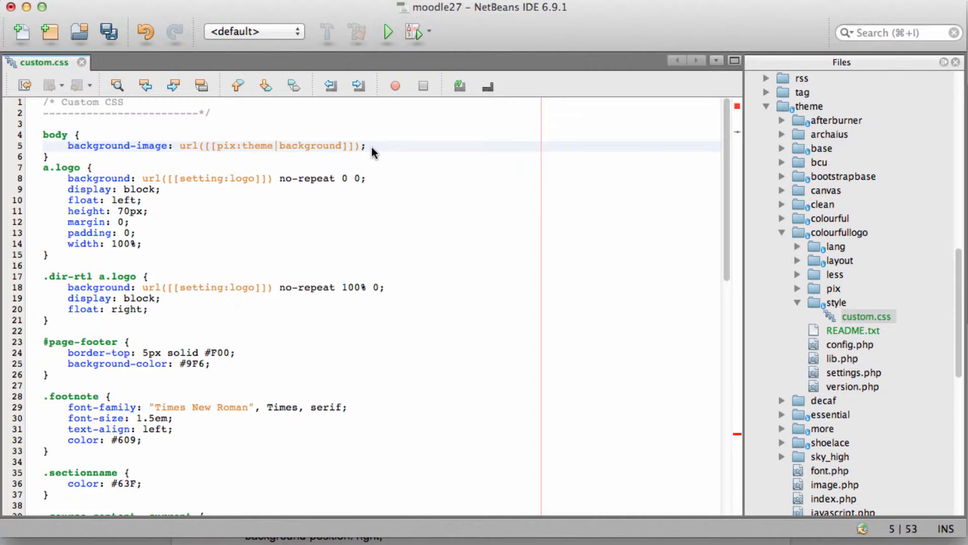
left_click(368, 145)
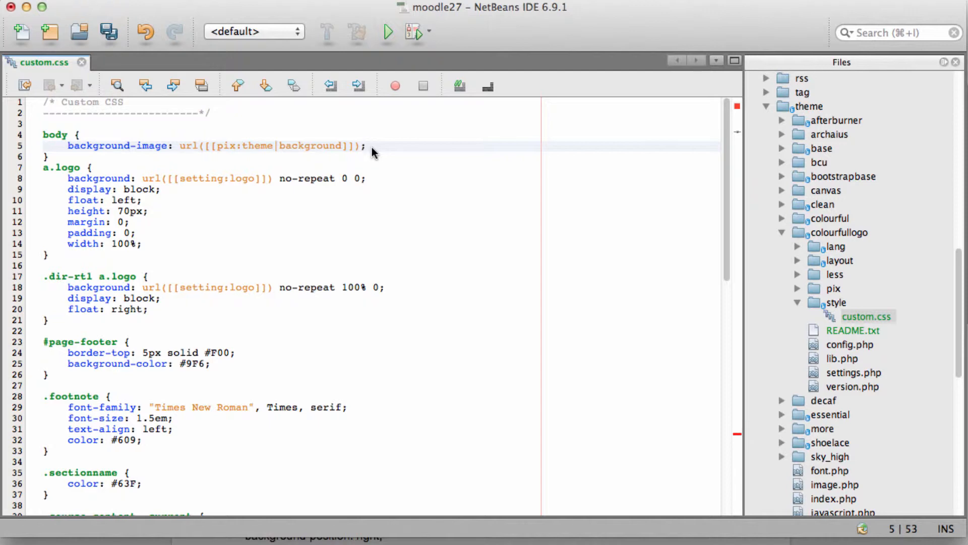
key("cmd+s")
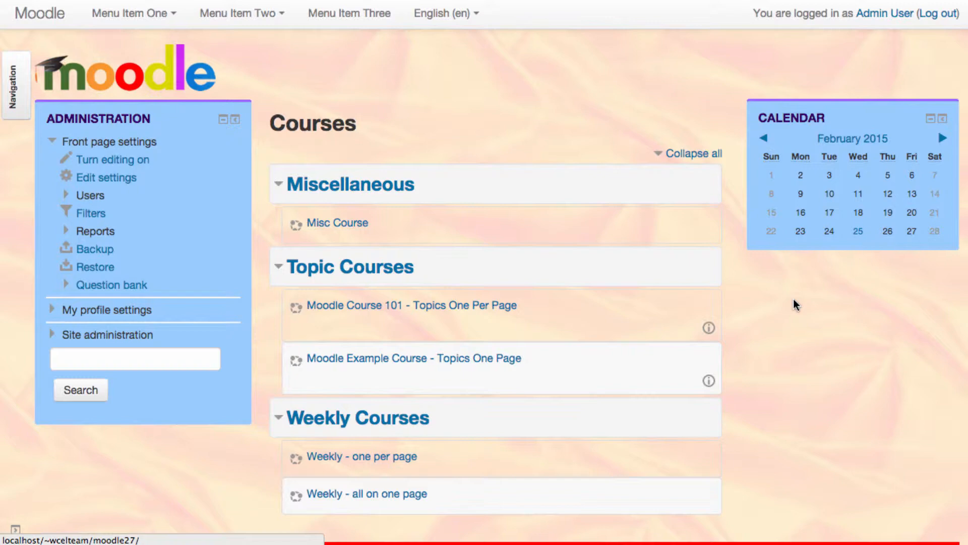
- Scroll the reloaded front page down to the green footer with its small logo
scroll("down", 3)
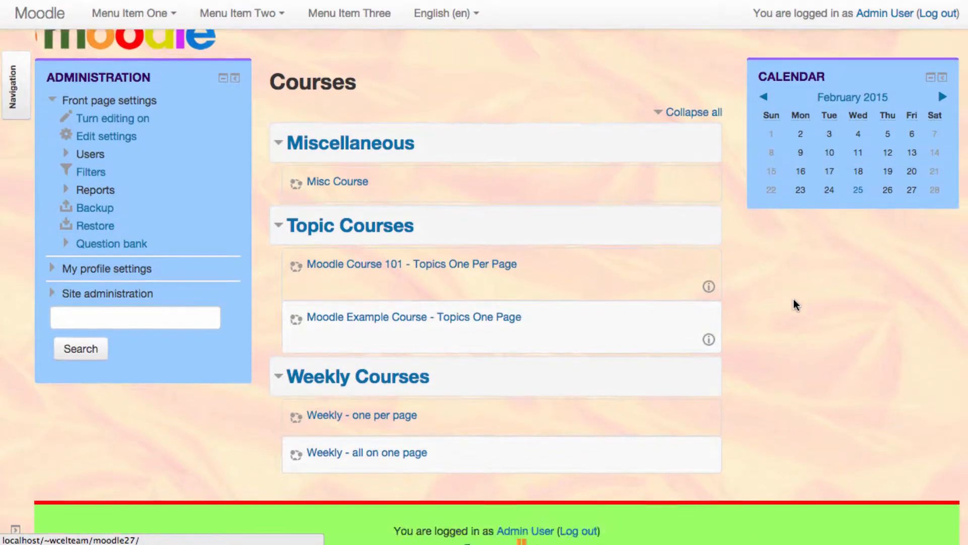
scroll("down", 3)
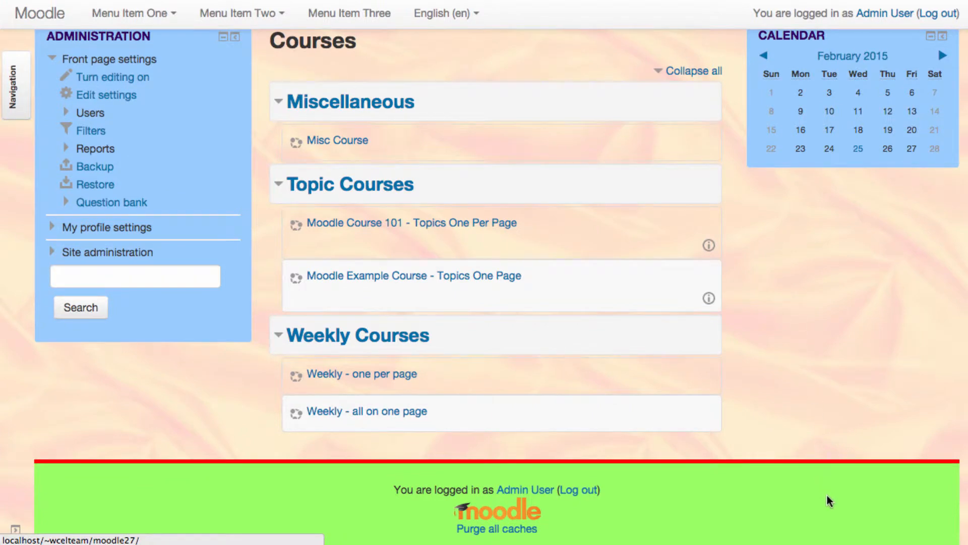
mouse_move(902, 534)
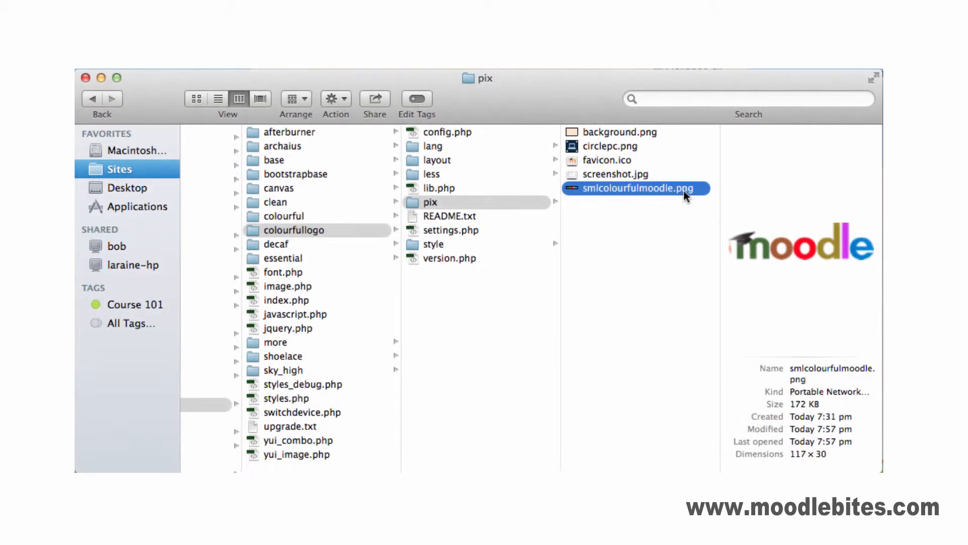
mouse_move(681, 208)
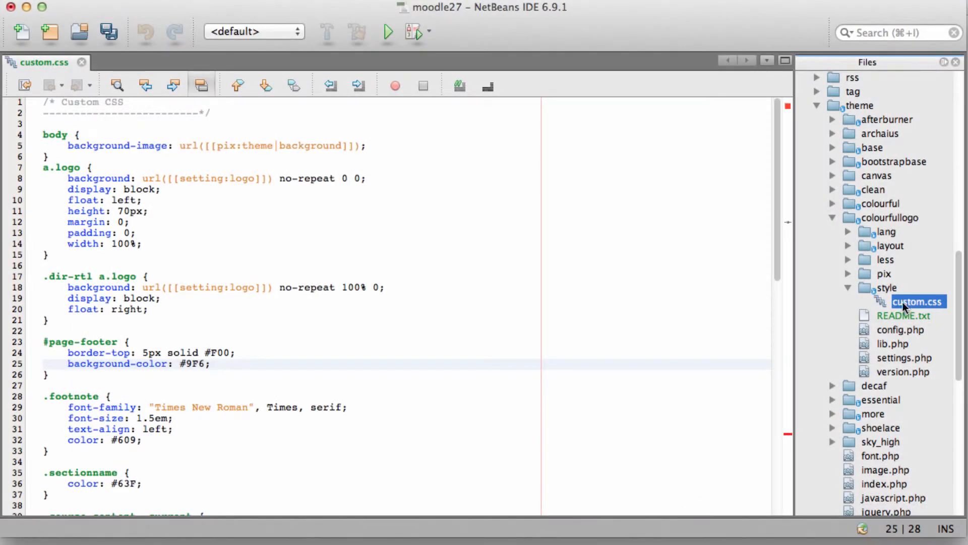
- Give #page-footer background-image: url([[pix:theme|smlcolourfulmoodle]]);
scroll("down", 3)
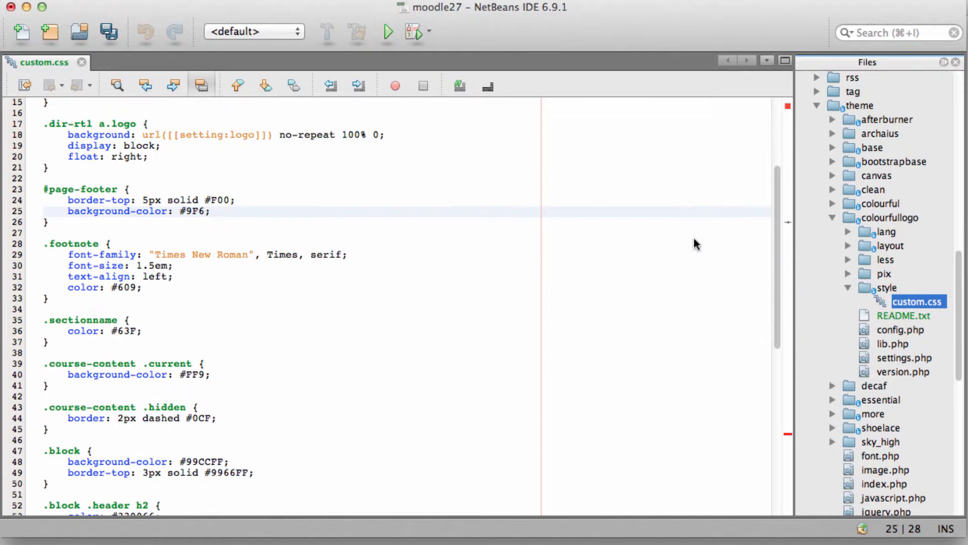
type("background-image: url([[pix:theme|smlcolourfulmoodle]]);")
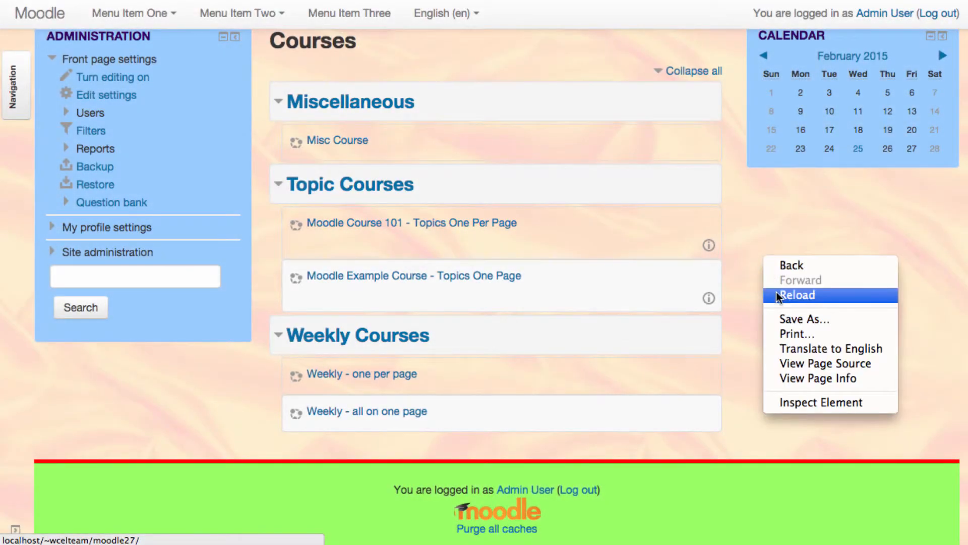
- Reload the front page to see the footer with the logo image
left_click(797, 294)
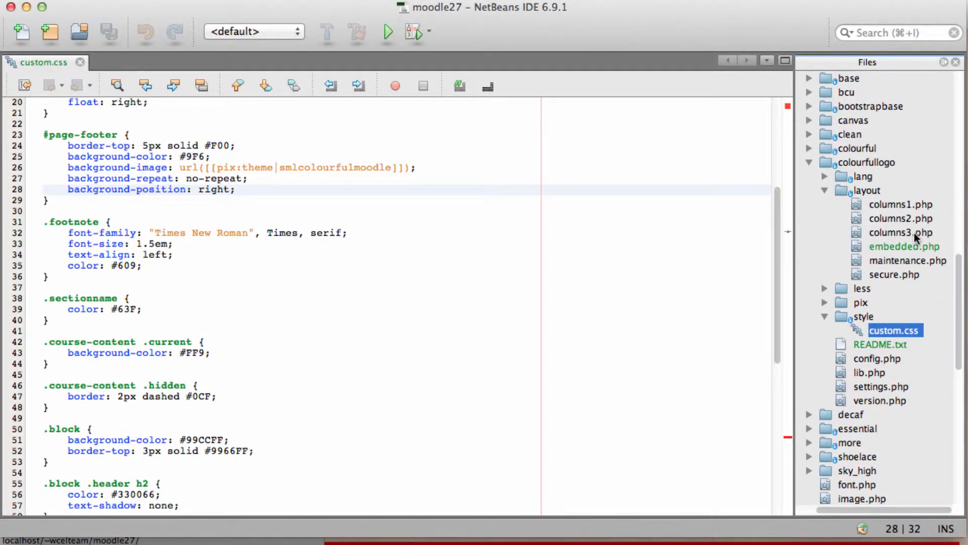
- Add a <div id="pcimage"> block under the page-header heading in columns3.php
double_click(895, 232)
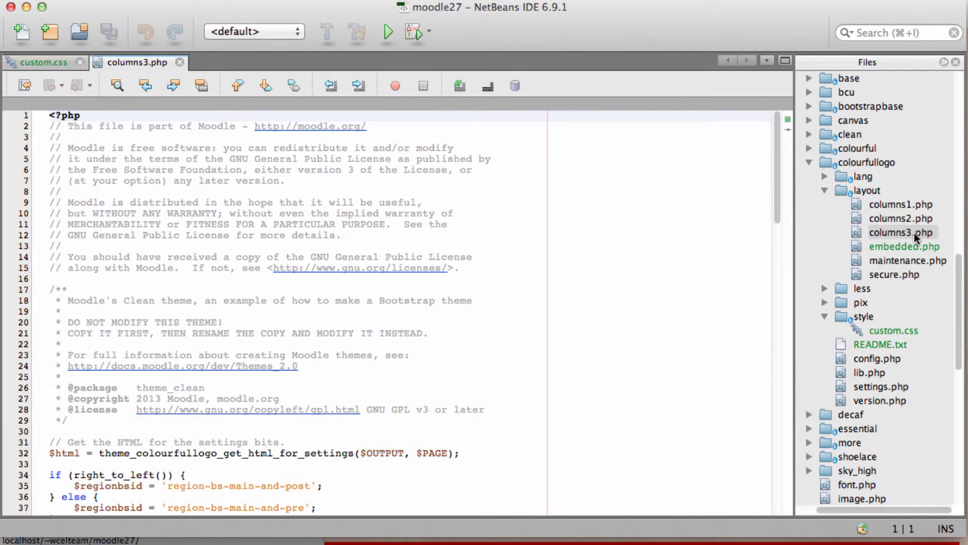
scroll("down", 3)
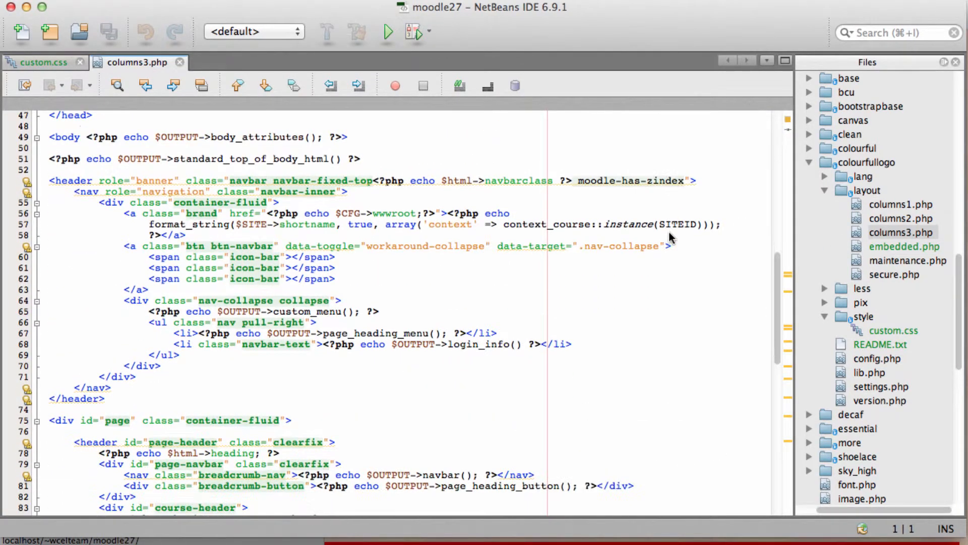
scroll("down", 3)
type("<div id=\"pcimage\">")
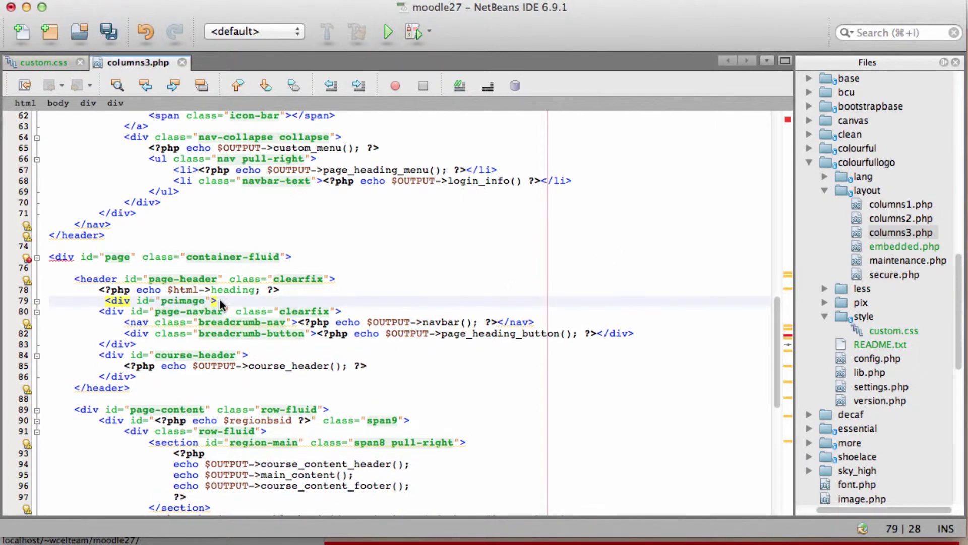
type("</div>")
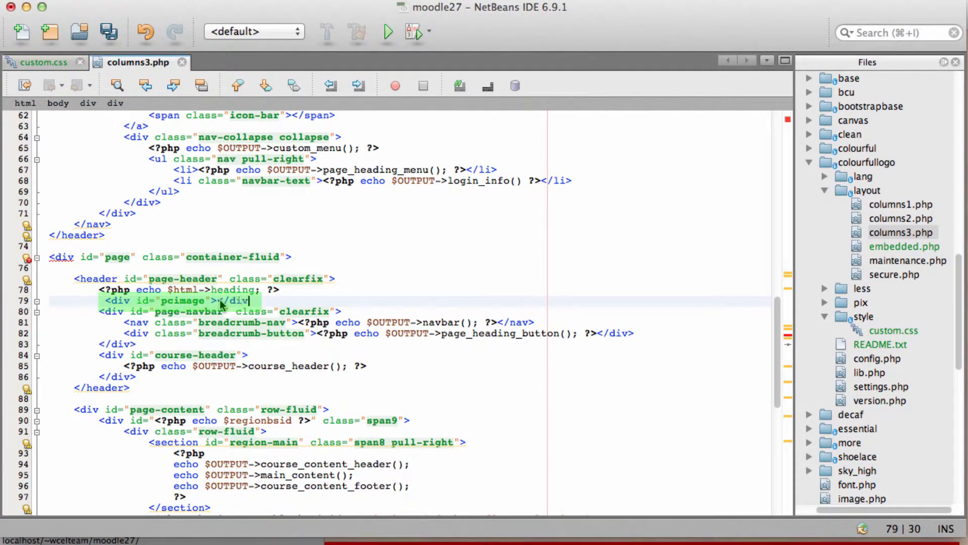
left_click(243, 301)
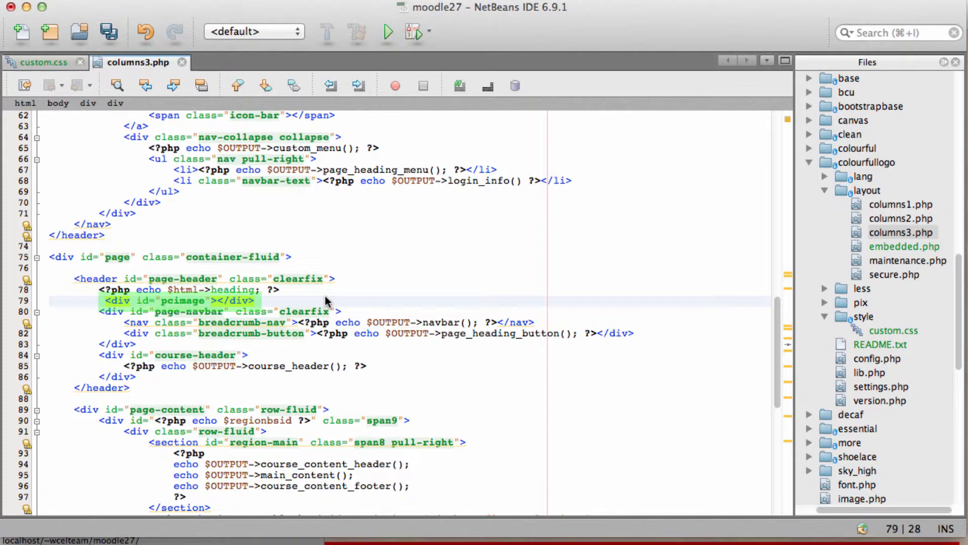
- Insert an img using $OUTPUT->pix_url('circlepc','theme') with alt "PC Icon" and save
type("<img src=\"<?php echo $OUTPUT->pix_url('circlepc', 'theme'); ?>\" alt=\"PC Icon\" /><")
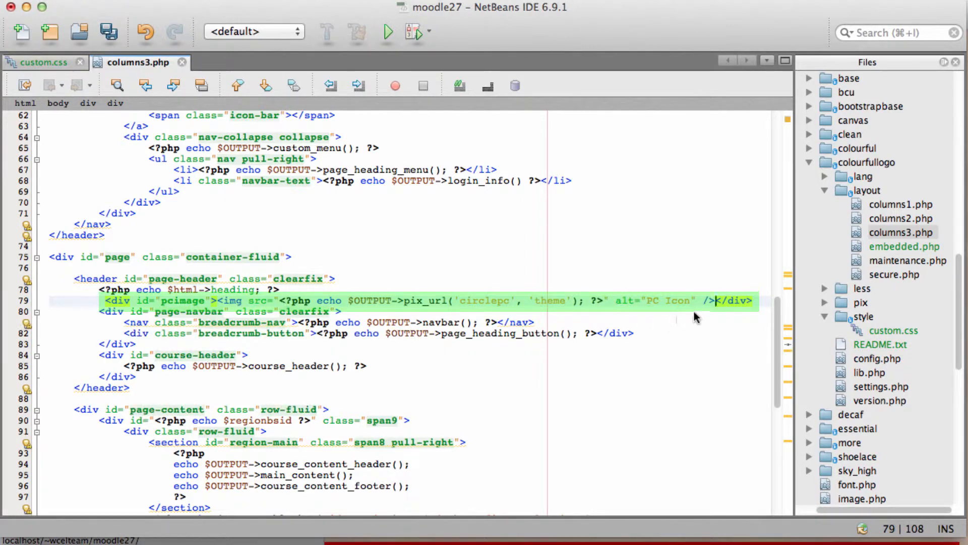
mouse_move(702, 315)
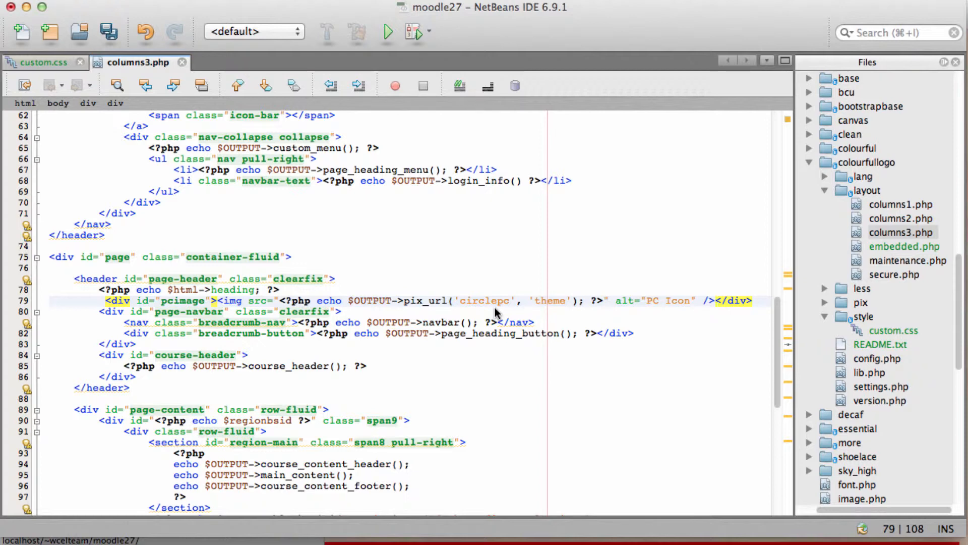
key("cmd+s")
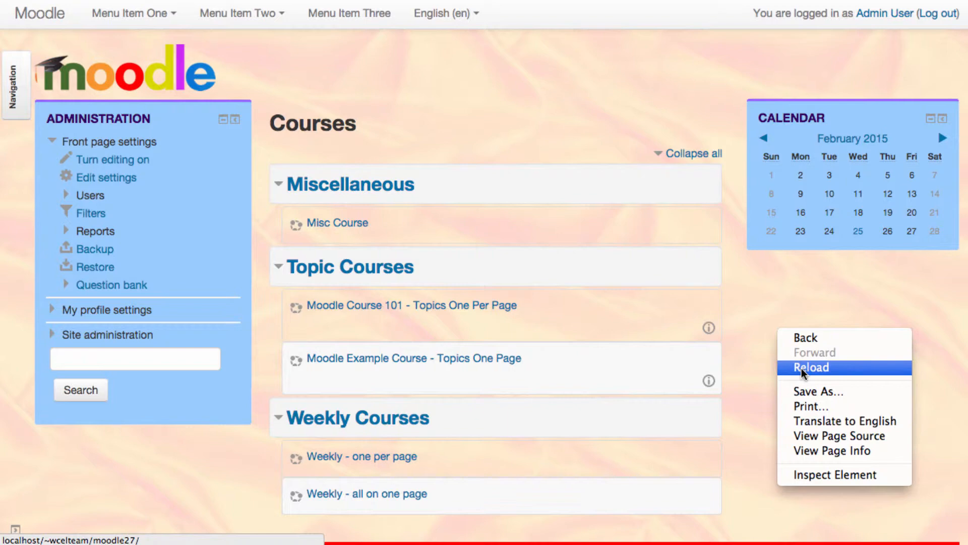
- Reload, then live-style the PC icon with float: right; margin-top: -75px in the inspector
left_click(809, 367)
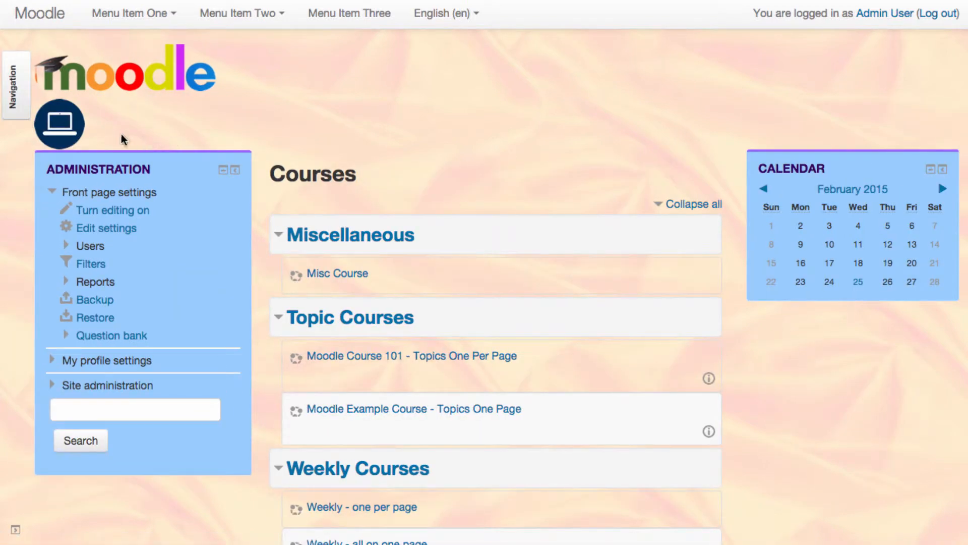
mouse_move(109, 137)
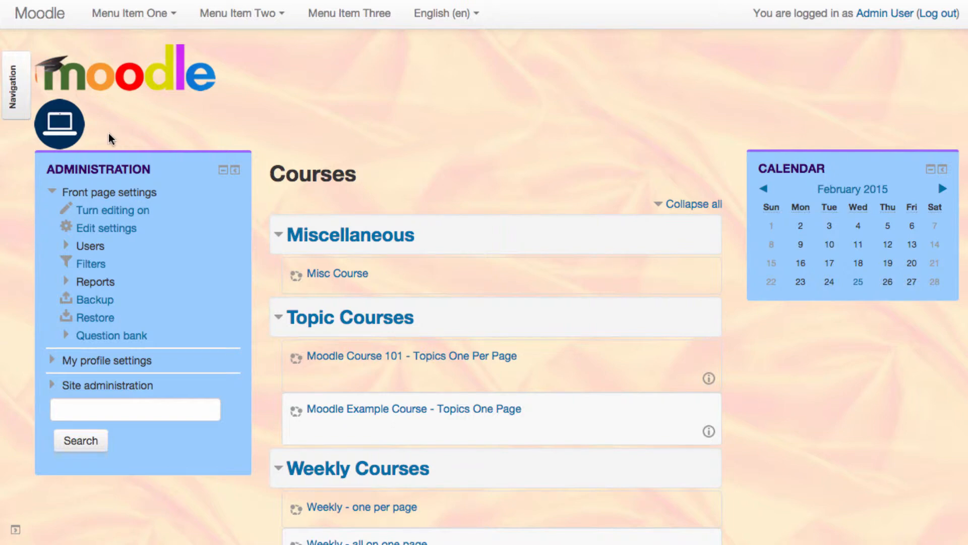
mouse_move(154, 277)
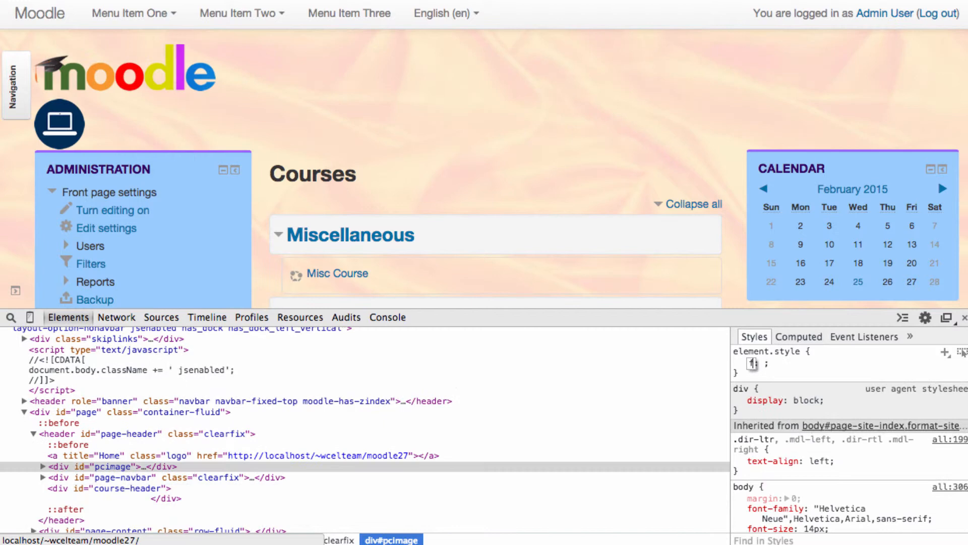
type("right")
type("margin-top")
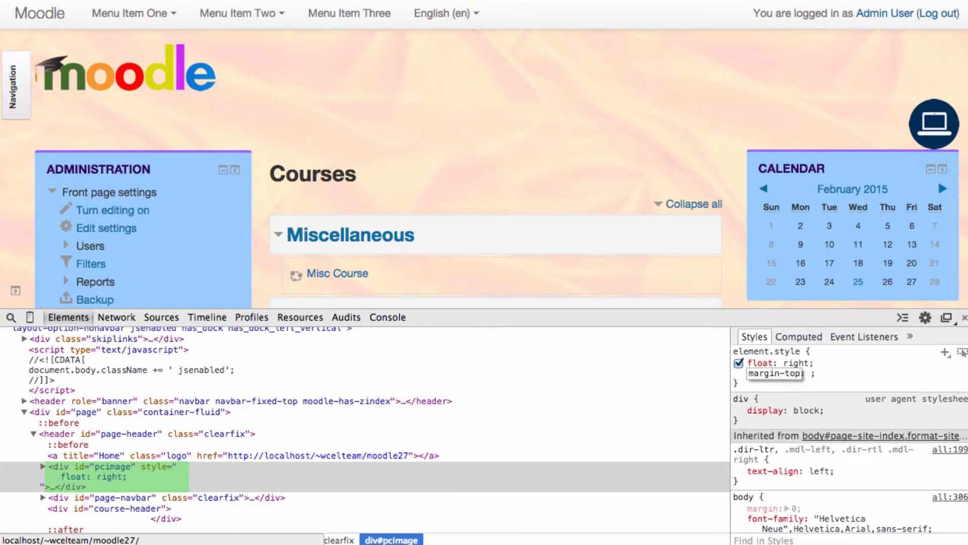
type("-75px")
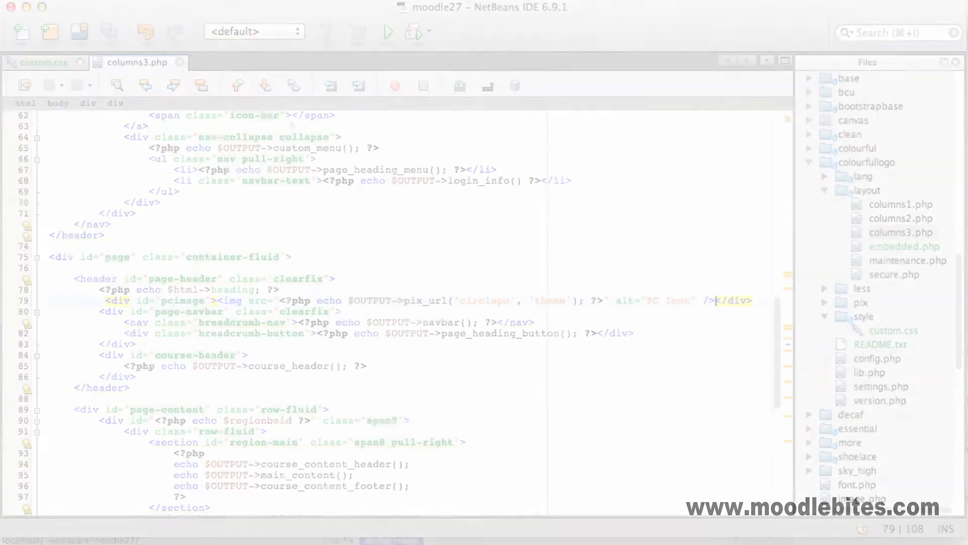
- Add a #pcimage { float: right; margin-top: -75px; } rule to custom.css and save
left_click(34, 63)
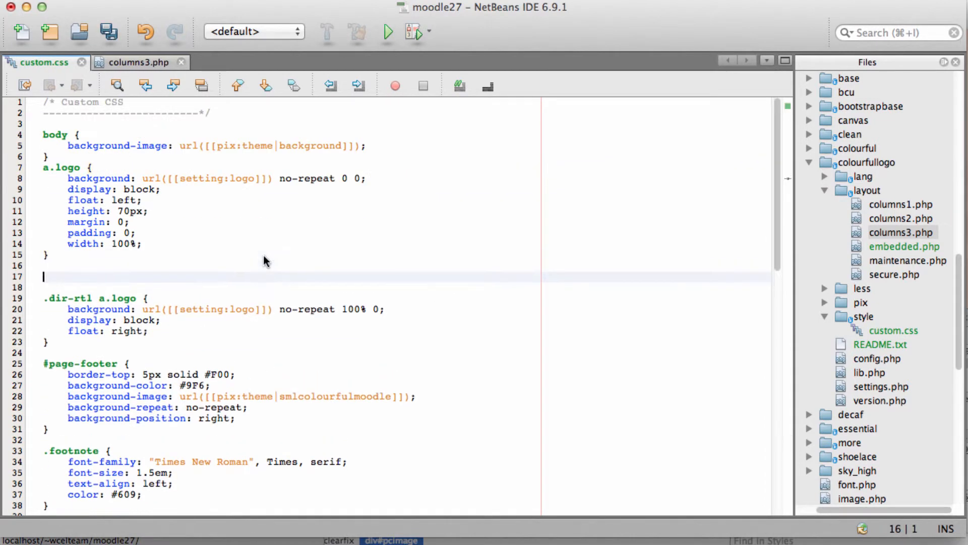
type("#pcimage {")
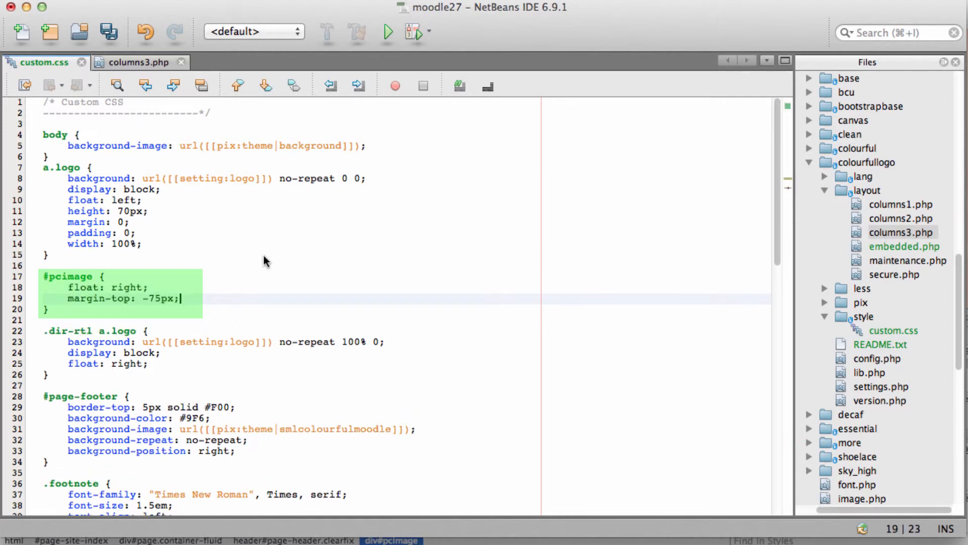
key("Cmd+s")
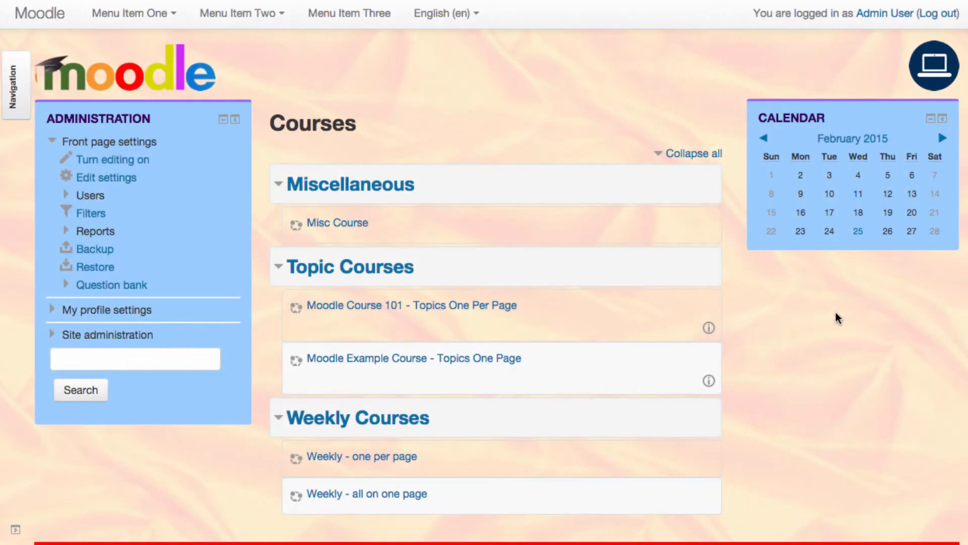
- Reload the front page so the icon sits top right from the saved stylesheet
right_click(837, 318)
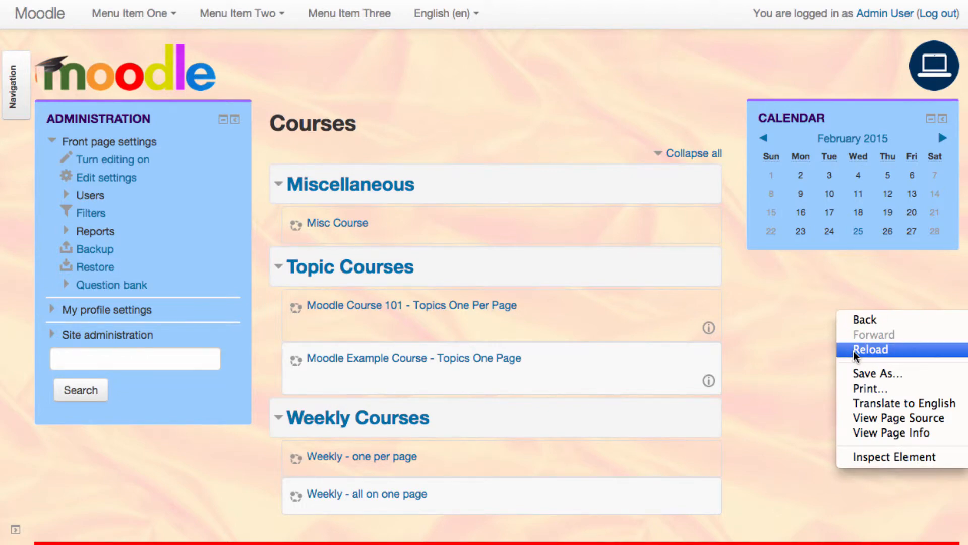
left_click(870, 349)
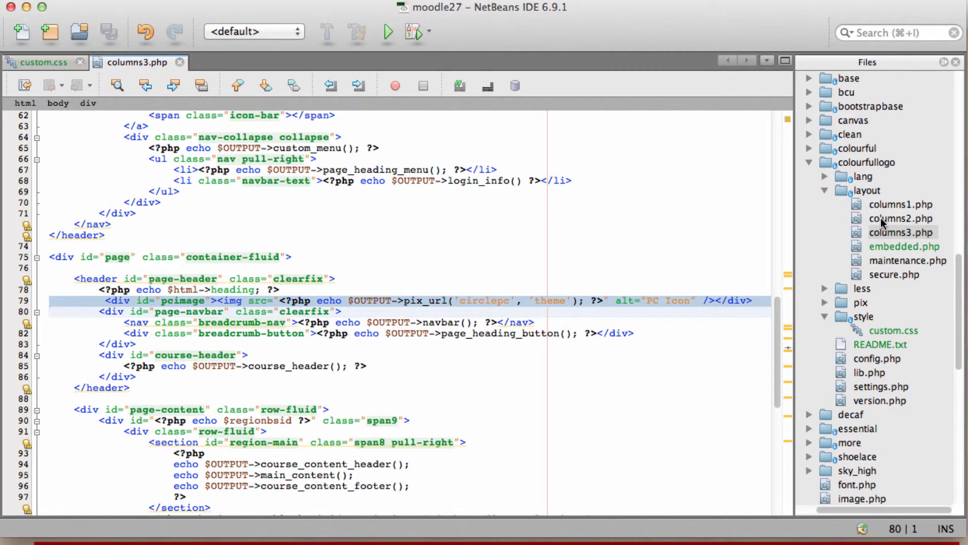
- Paste the pcimage div line into the page headers of columns2.php and the other layout files
double_click(900, 218)
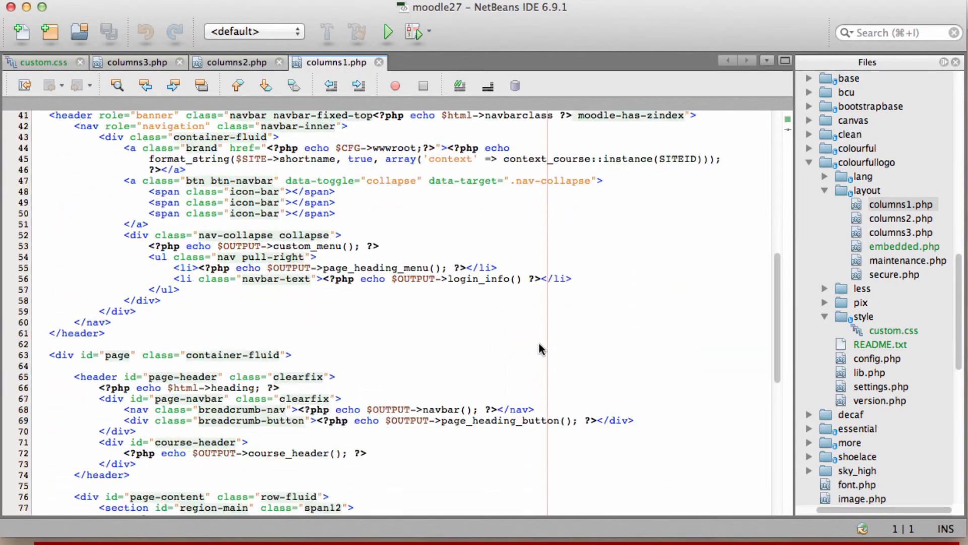
type("<div id=\"pcimage\"><img src=\"<?php echo $OUTPUT->pix_url('circlepc', 'theme'); ?>\" alt=\"PC Icon\" /></div>")
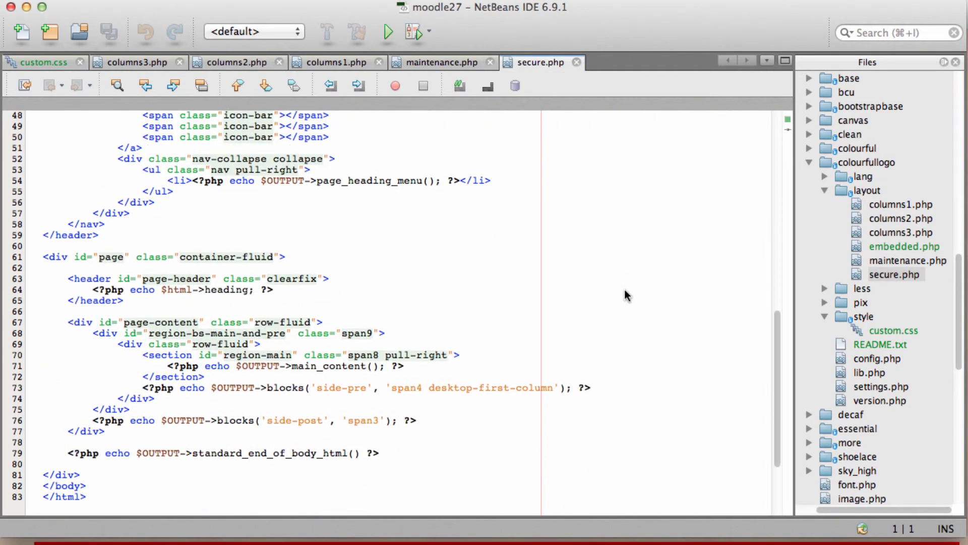
type("<div id=\"pcimage\"><img src=\"<?php echo $OUTPUT->pix_url('circlepc', 'theme'); ?>\" alt=\"PC Icon\" /></div>")
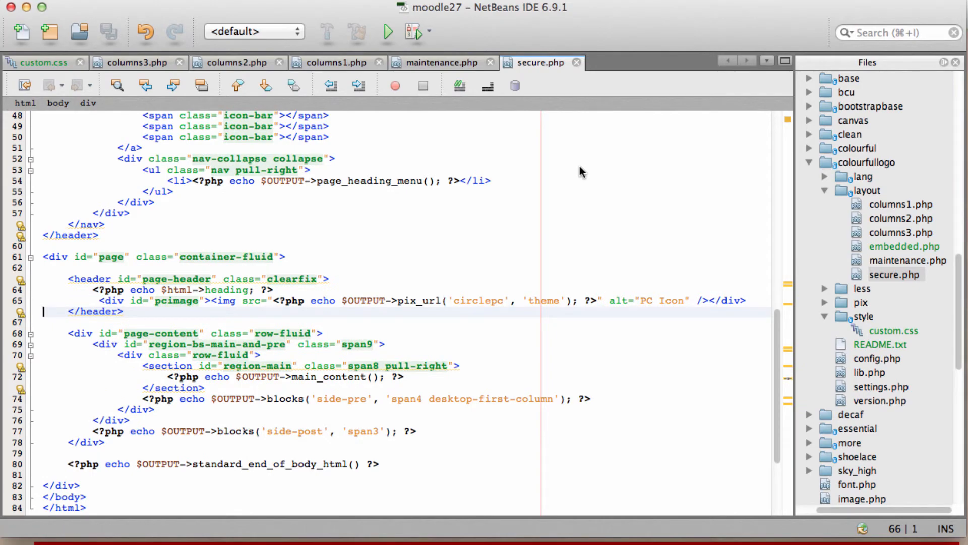